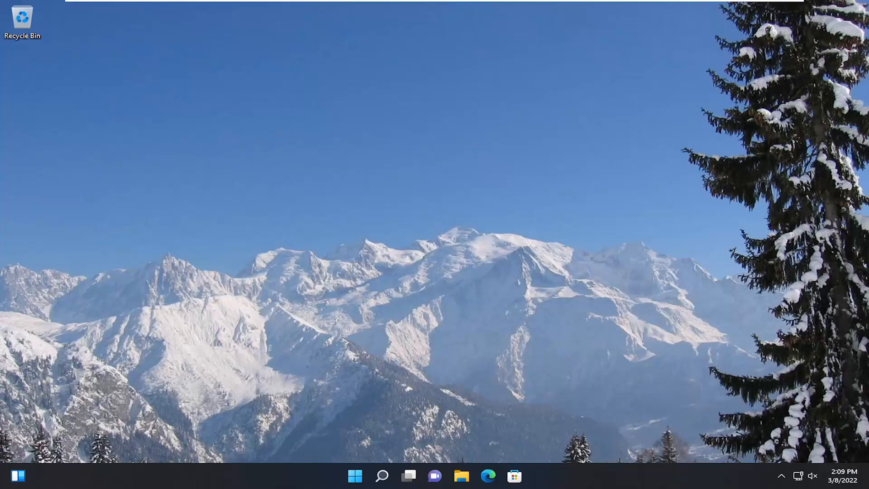
# Search Windows for 'regedit' and bring up Registry Editor's launch options menu
pyautogui.click(381, 475)
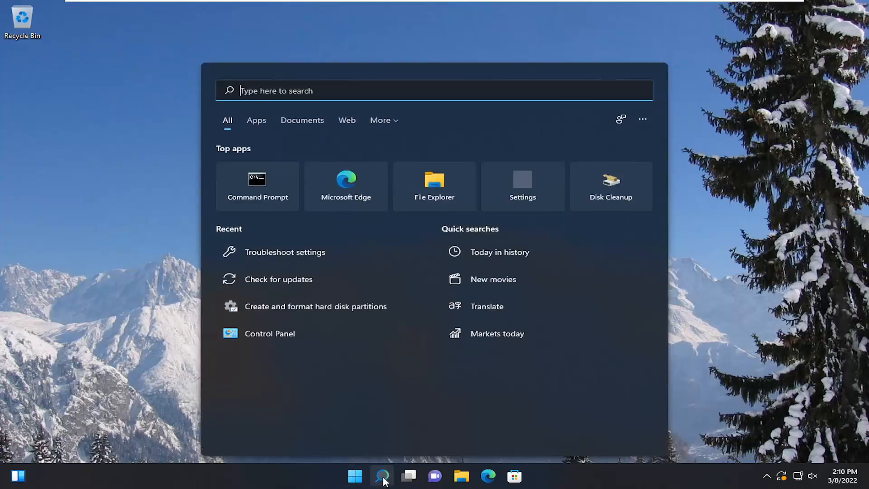
pyautogui.write('regedit')
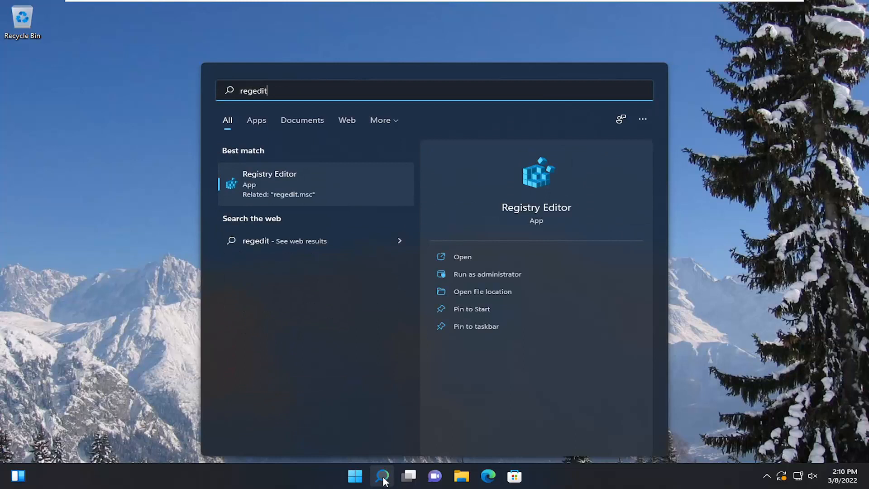
pyautogui.moveTo(334, 245)
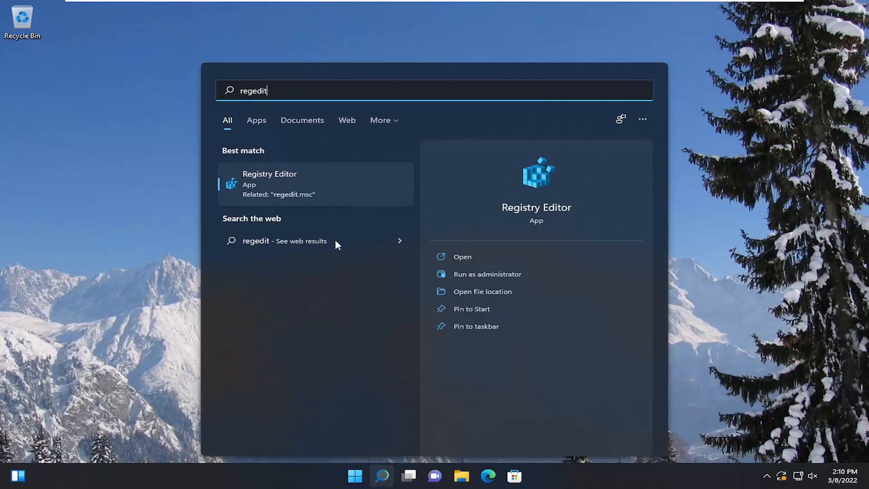
pyautogui.moveTo(270, 186)
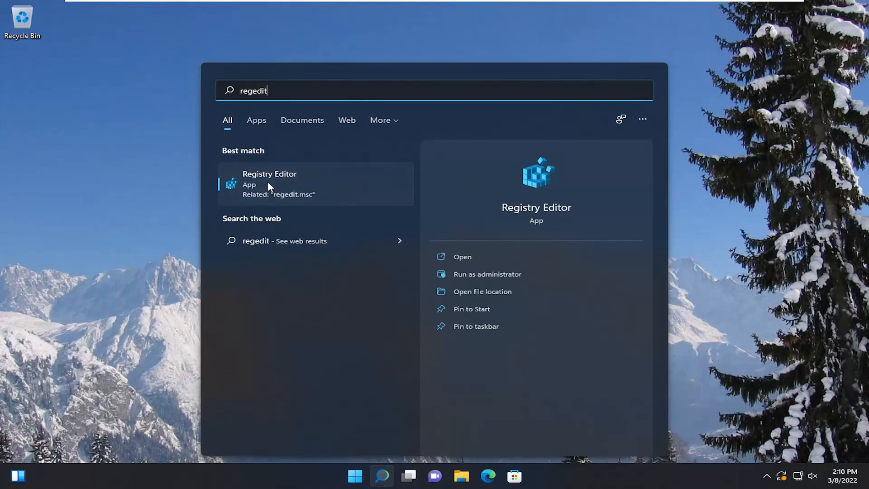
pyautogui.rightClick(270, 183)
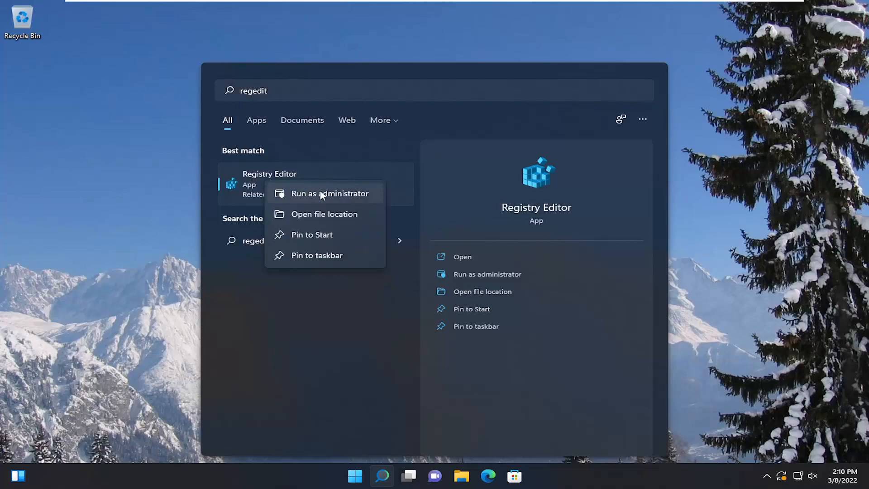
# Start Registry Editor as administrator, approving the User Account Control prompt
pyautogui.click(329, 194)
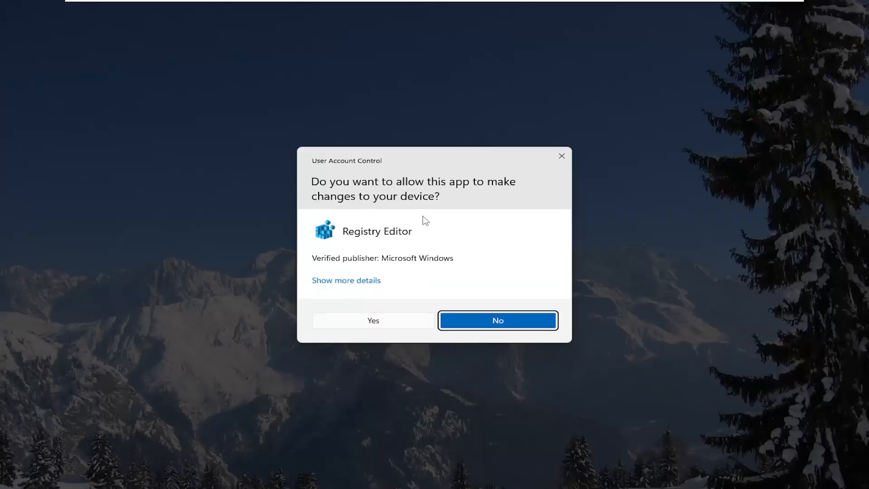
pyautogui.click(372, 320)
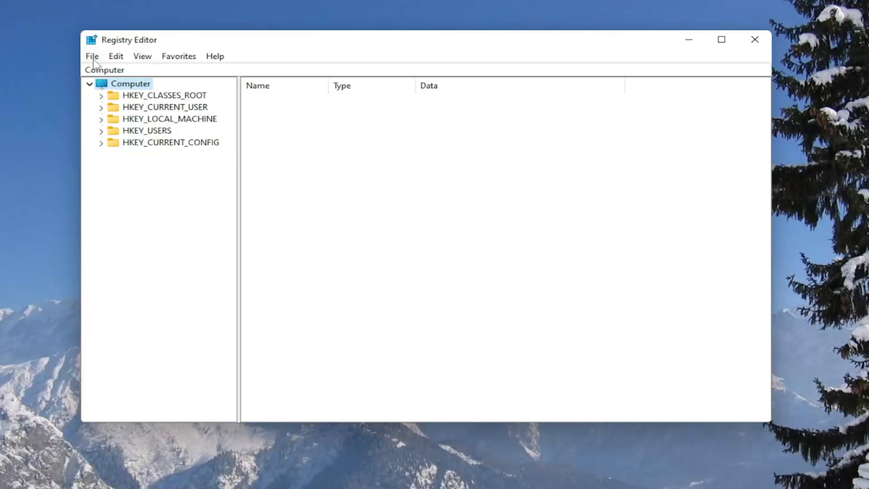
pyautogui.click(91, 57)
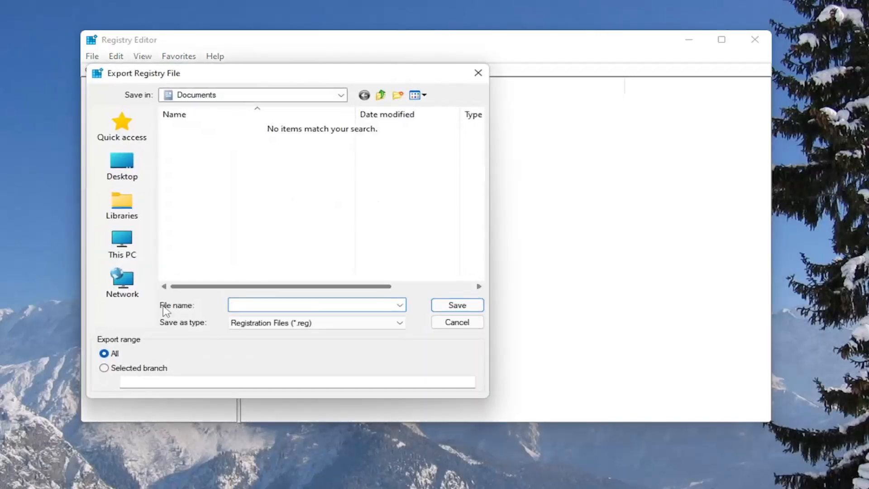
pyautogui.click(316, 305)
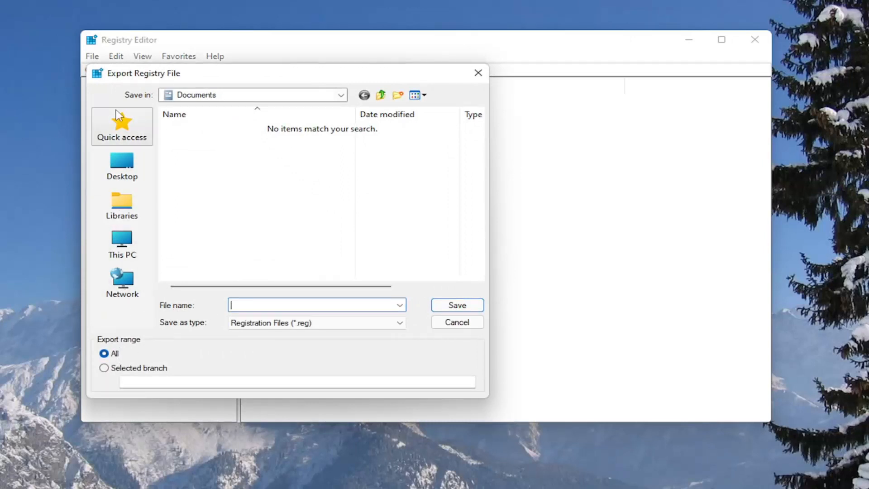
pyautogui.moveTo(121, 282)
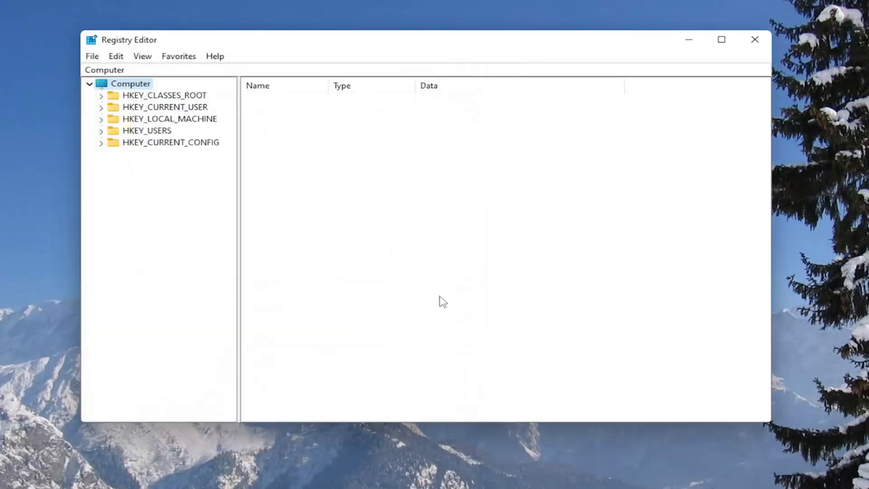
pyautogui.moveTo(92, 57)
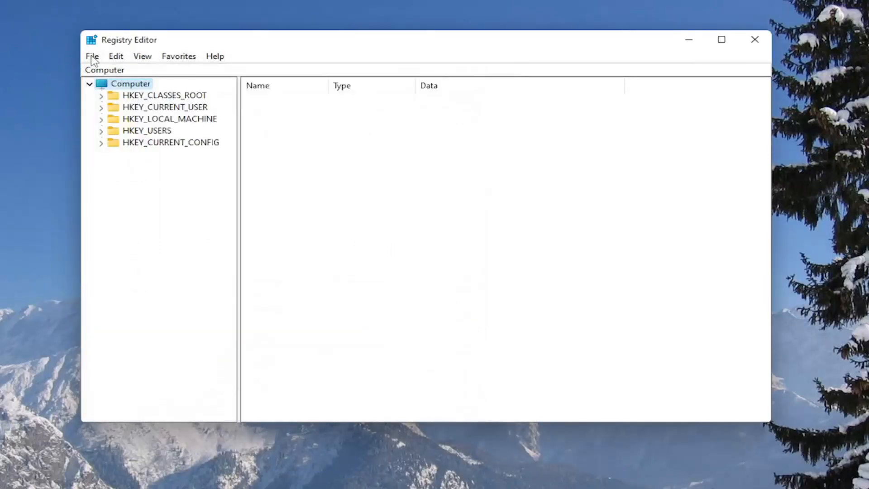
pyautogui.click(92, 56)
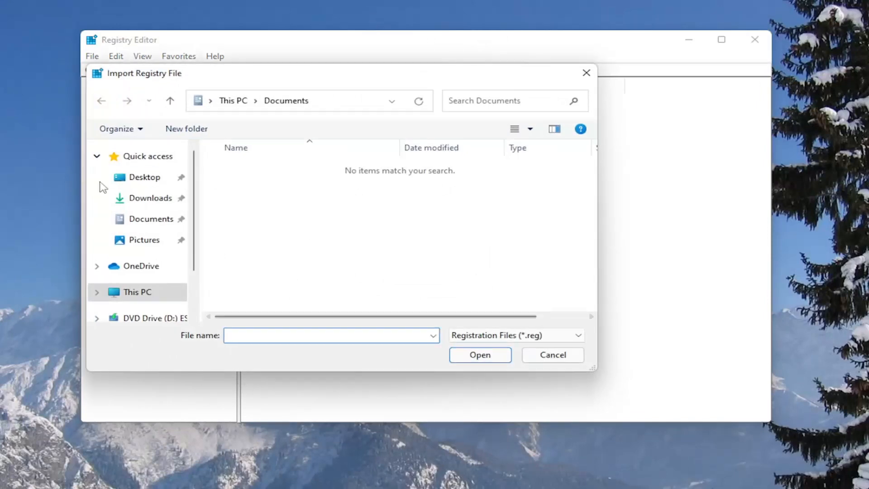
pyautogui.click(143, 177)
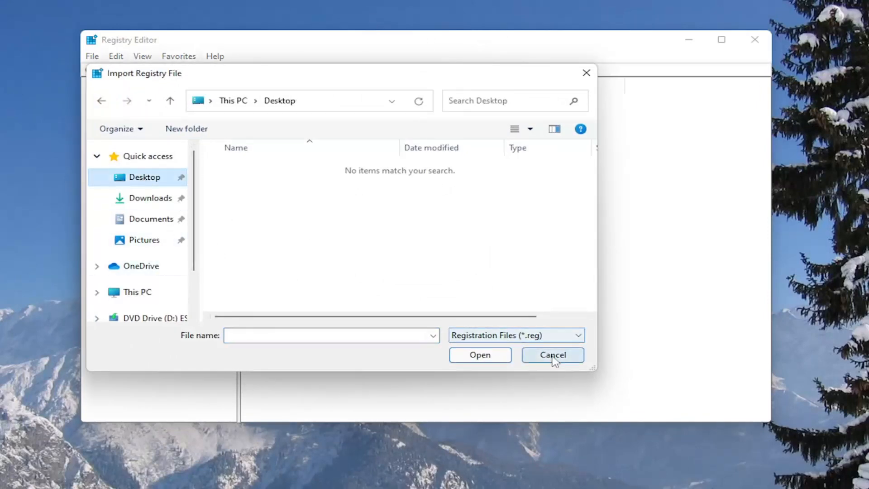
pyautogui.click(553, 354)
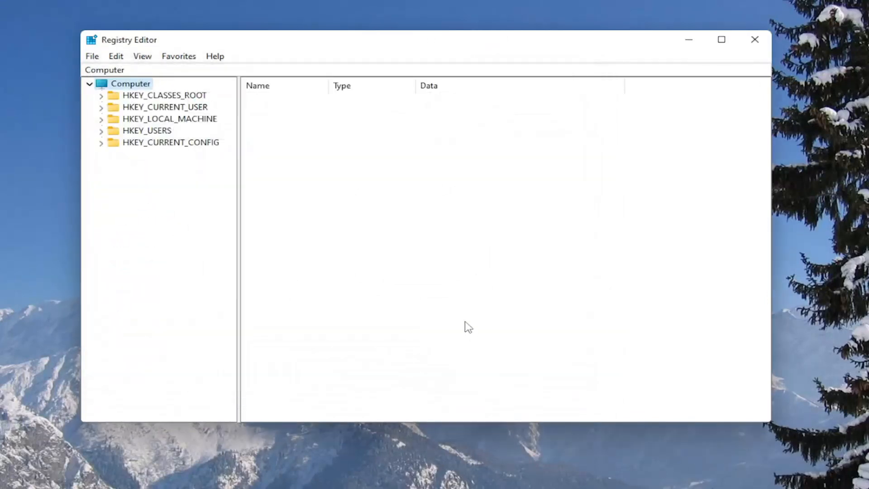
pyautogui.moveTo(189, 273)
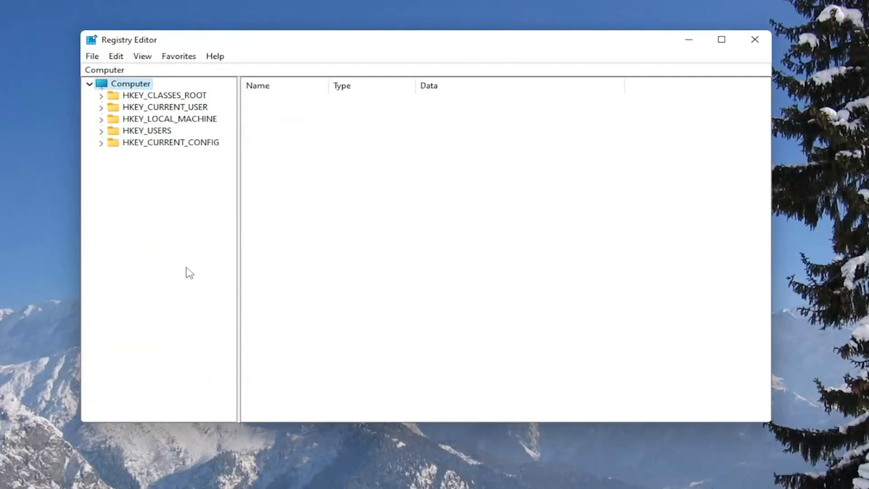
pyautogui.moveTo(169, 120)
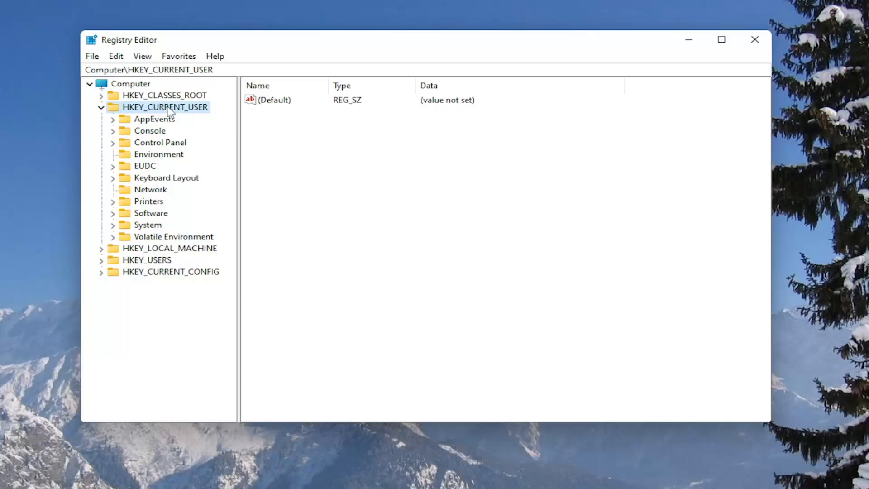
pyautogui.moveTo(147, 214)
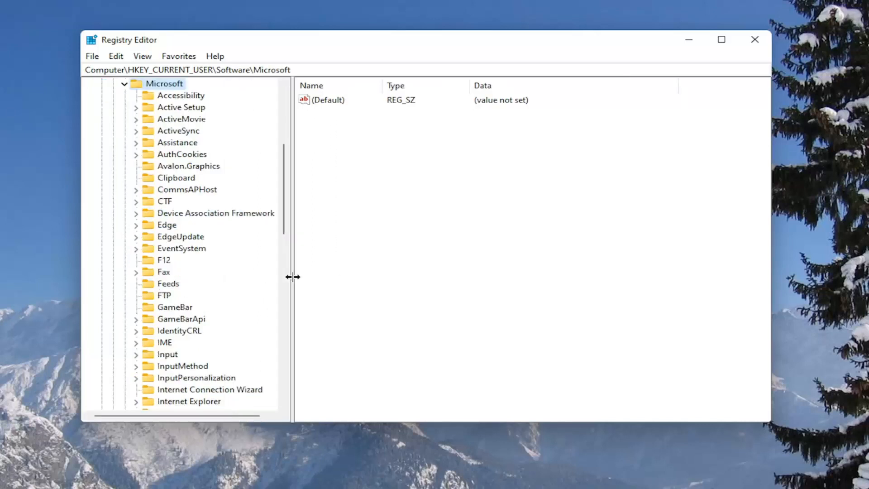
# Navigate to HKEY_CURRENT_USER...\Explorer\RunMRU and show its cmd.exe and MRUList values
pyautogui.scroll(-3)
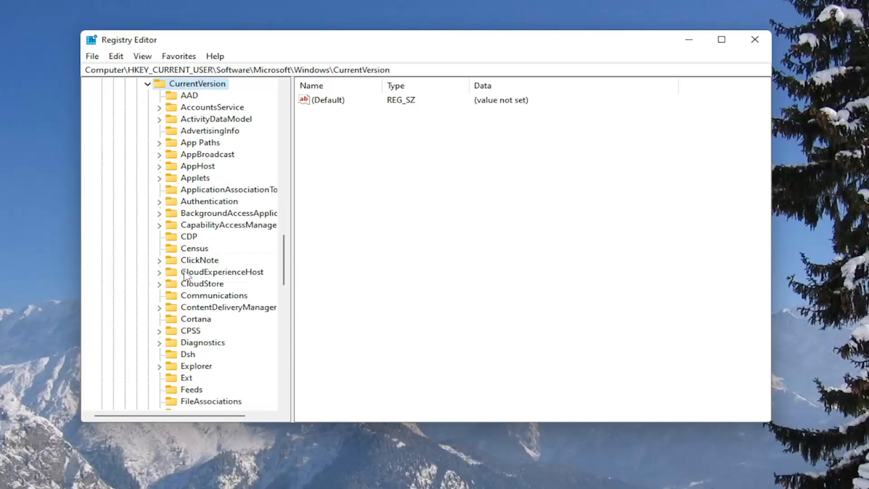
pyautogui.moveTo(200, 302)
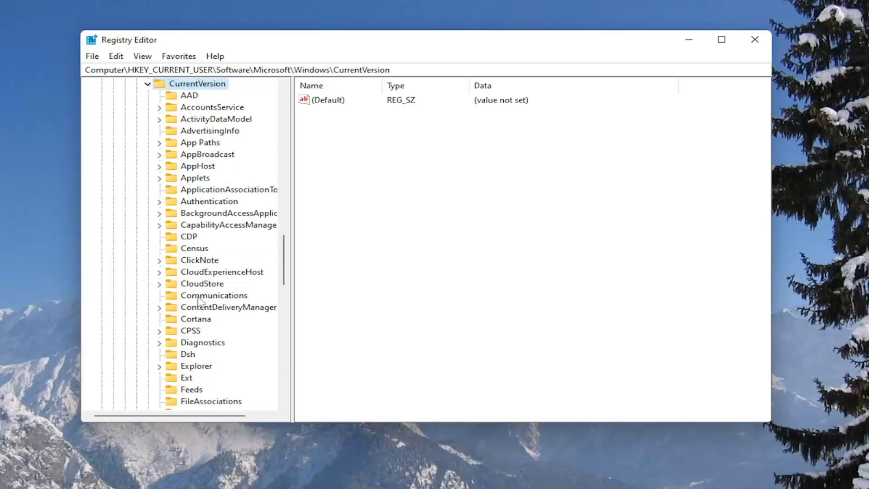
pyautogui.click(196, 366)
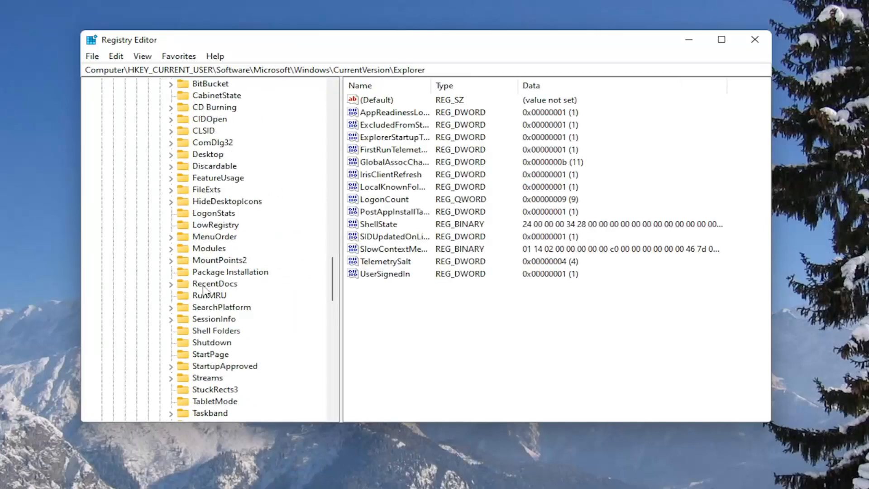
pyautogui.click(209, 295)
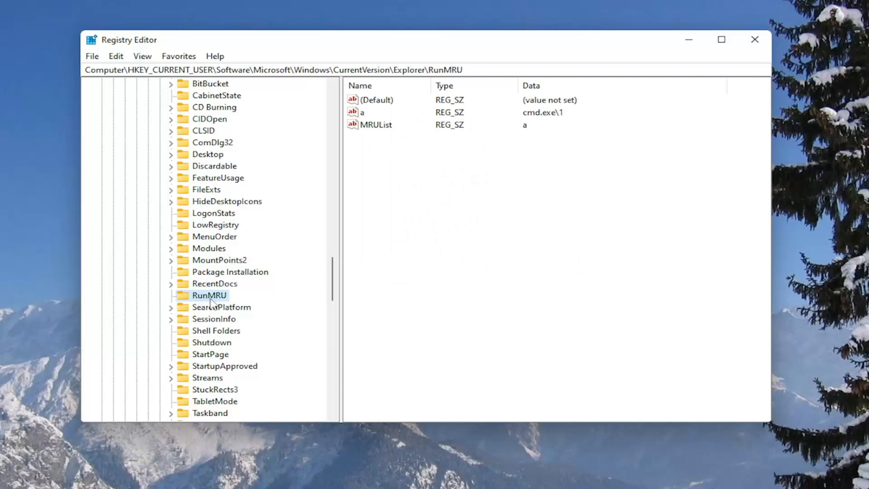
pyautogui.moveTo(214, 303)
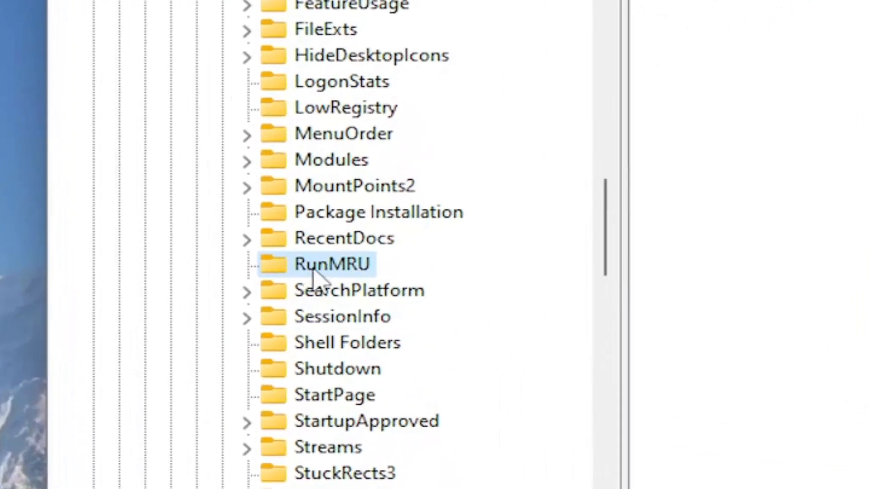
# Delete the RunMRU key with all its subkeys, confirming the Key Delete prompt
pyautogui.rightClick(332, 264)
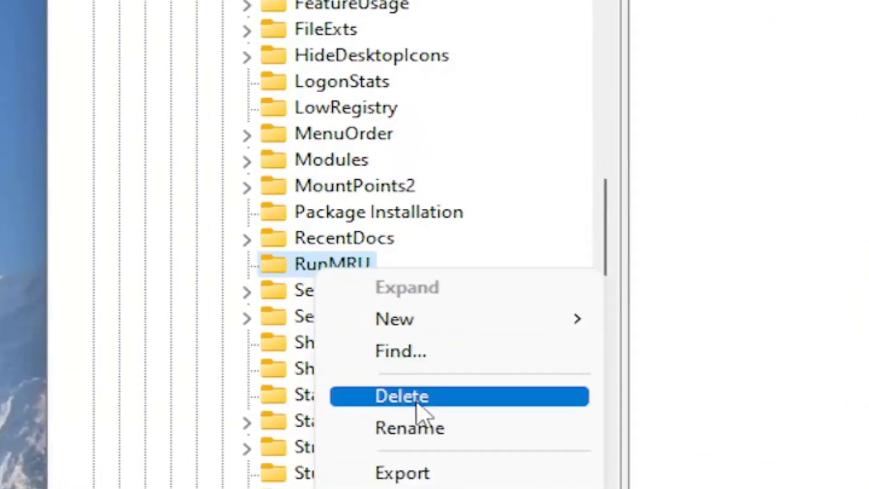
pyautogui.click(401, 396)
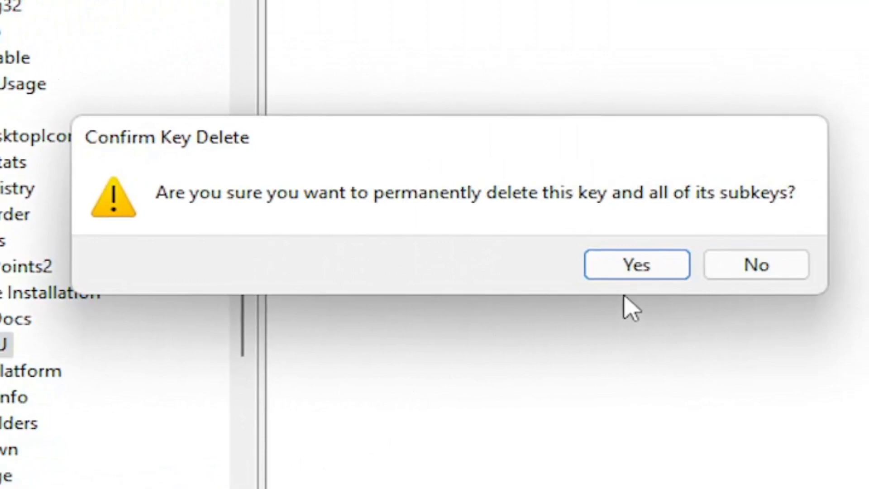
pyautogui.click(636, 265)
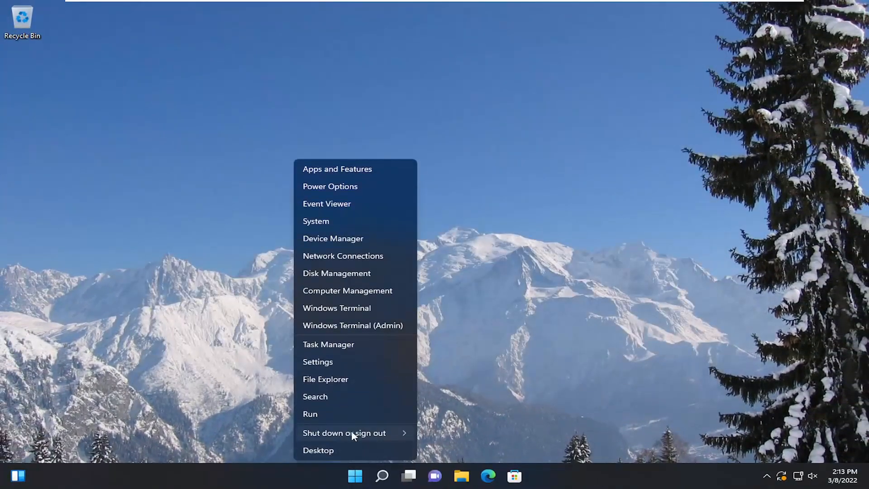
pyautogui.click(318, 450)
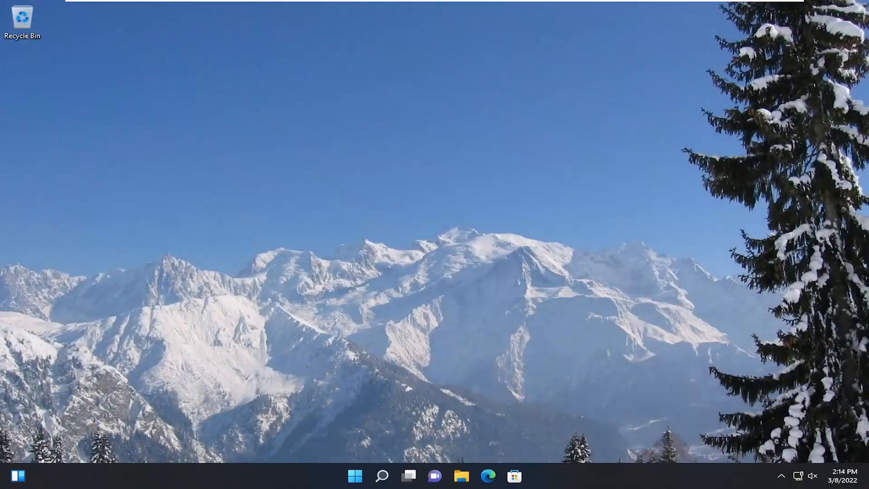
# Reopen the Run dialog from Recent showing an empty command box, dismissing the Windows Security notification
pyautogui.click(381, 476)
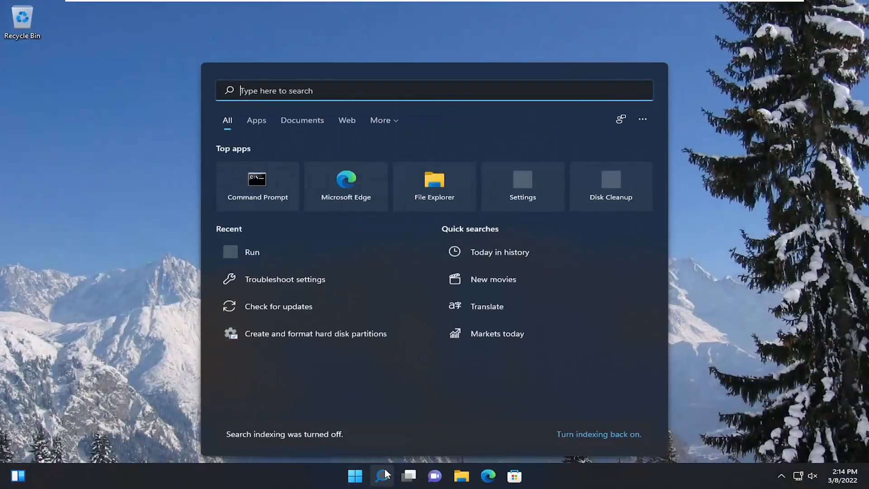
pyautogui.click(251, 252)
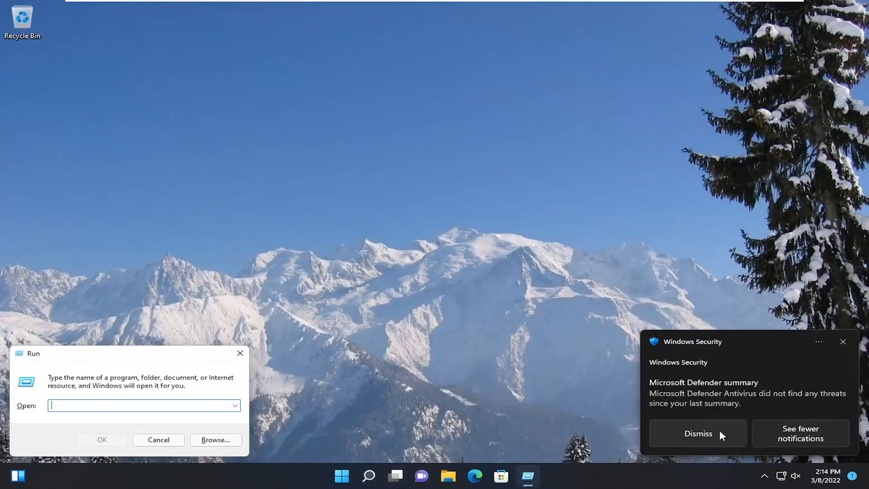
pyautogui.click(697, 434)
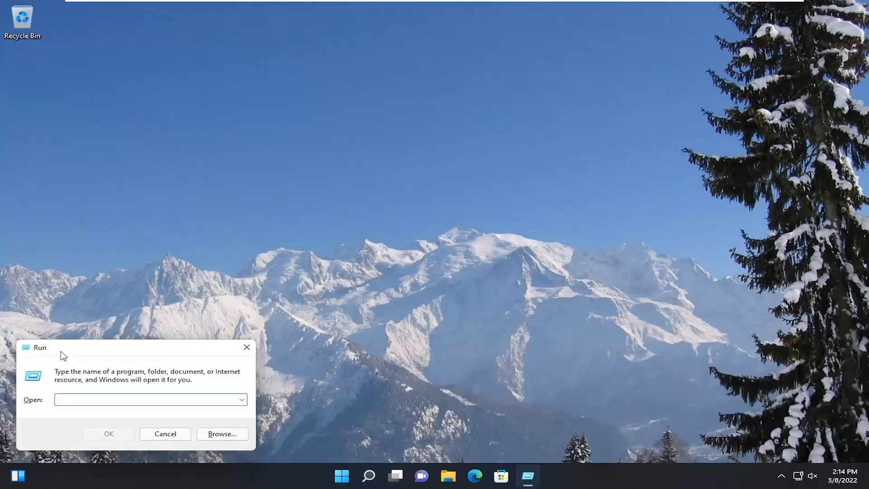